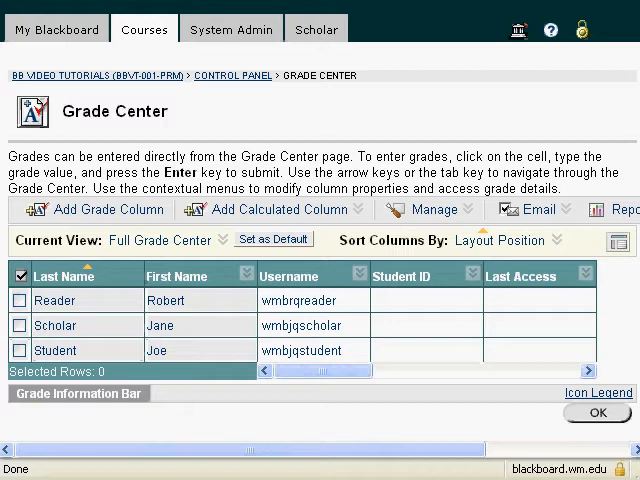
mouse_move(356, 396)
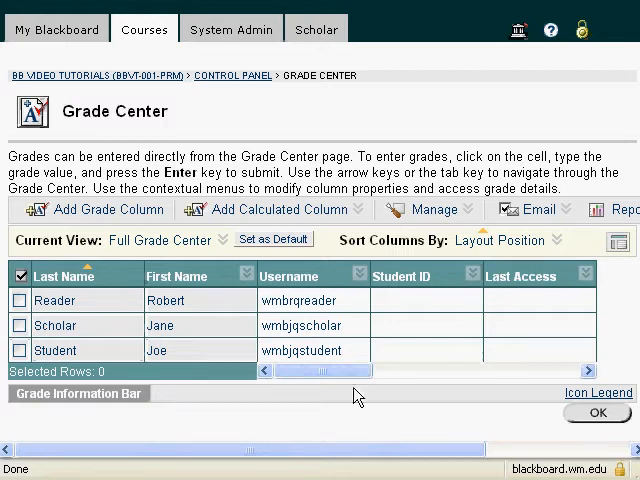
mouse_move(338, 378)
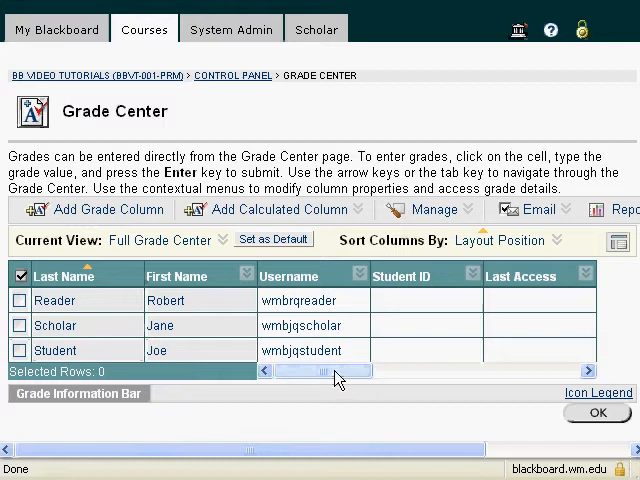
- Go to Manage > Organize Grade Center to reach the column-ordering page
drag(324, 372, 378, 372)
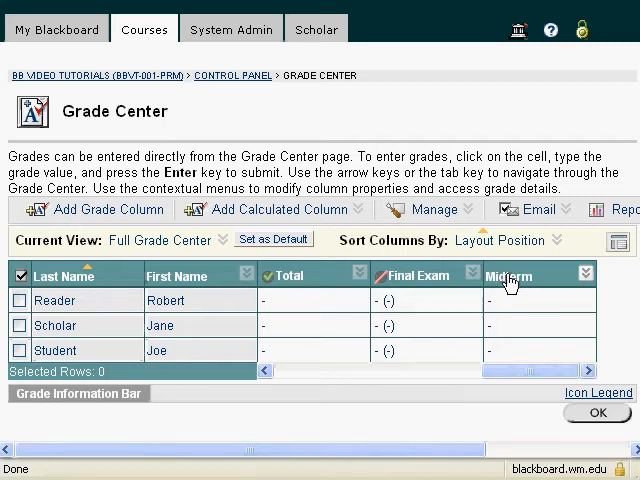
click(428, 208)
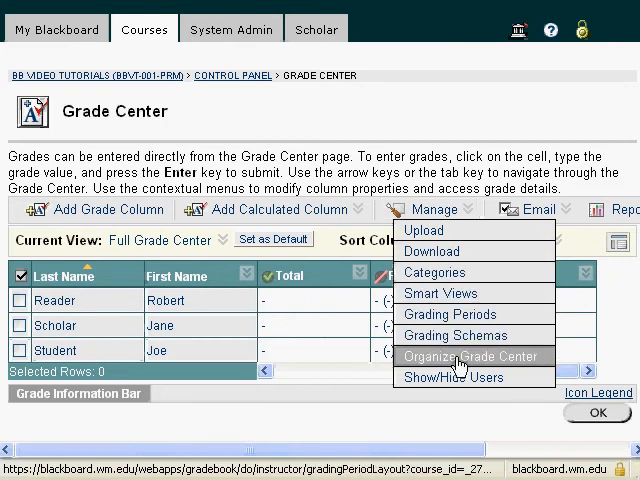
click(472, 356)
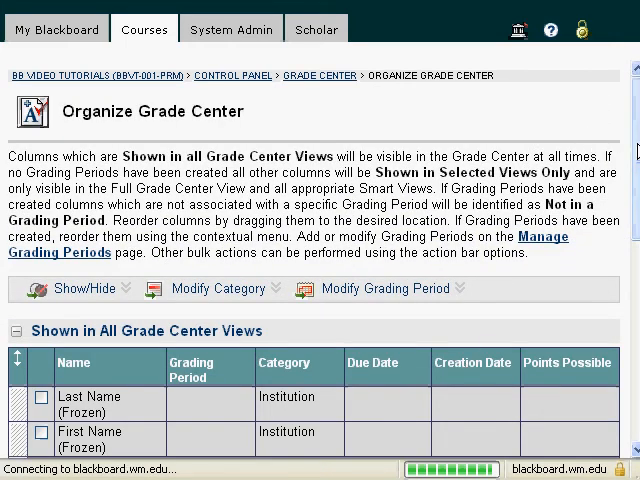
- Scroll down to the Shown in Selected Views only section listing Midterm and Final Exam
scroll(down, 3)
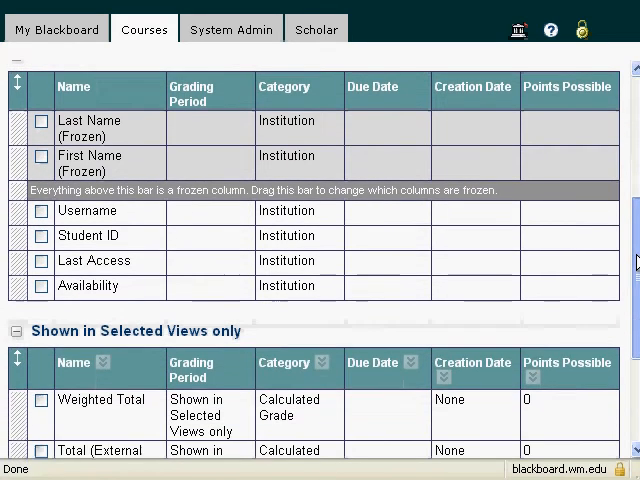
scroll(down, 3)
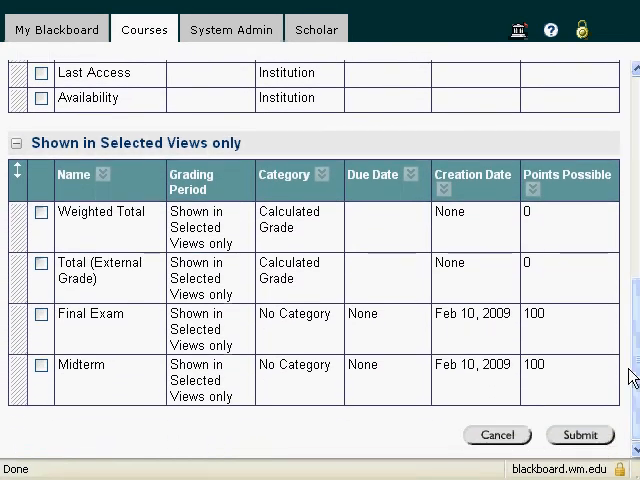
mouse_move(70, 388)
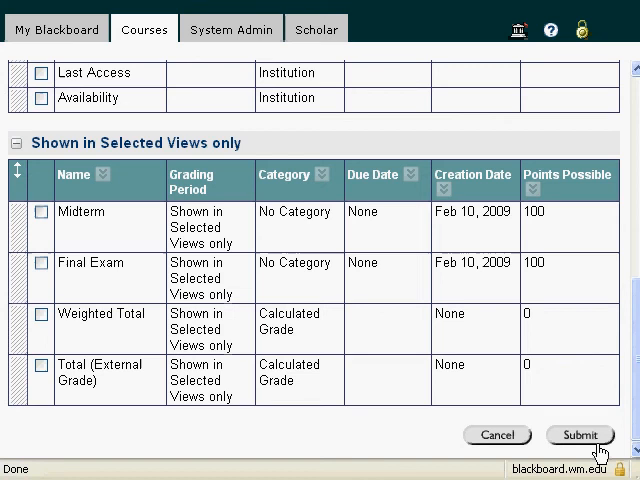
- Submit the new column order and check the grid shows Midterm after Availability
click(580, 434)
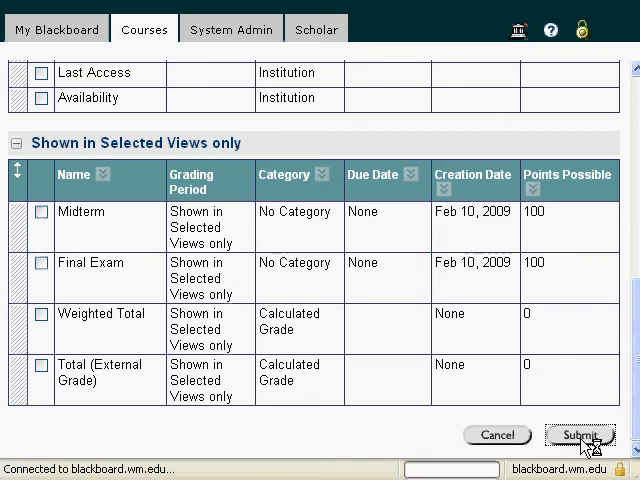
click(580, 436)
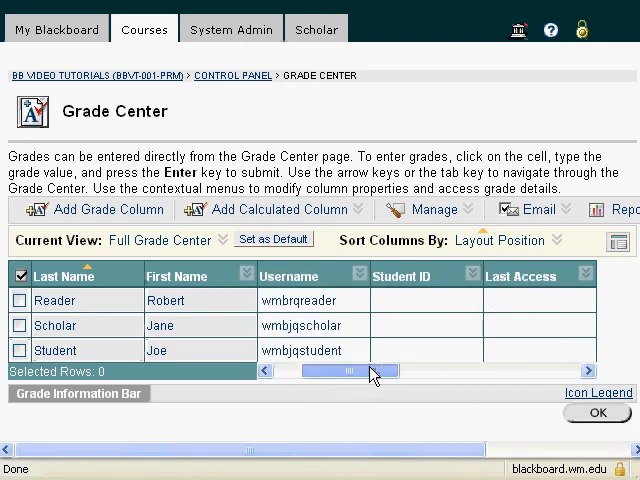
scroll(right, 3)
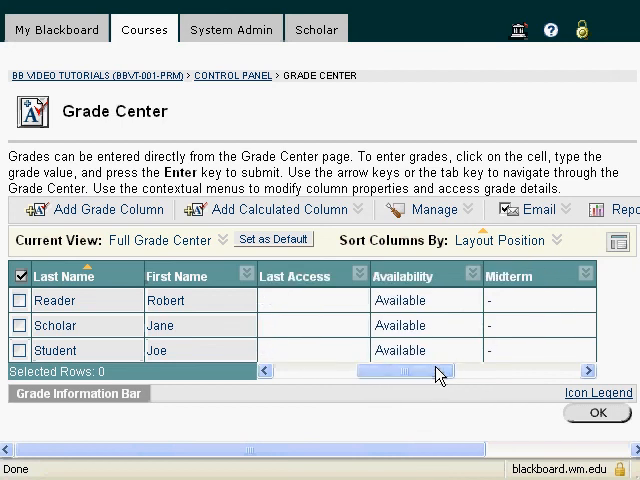